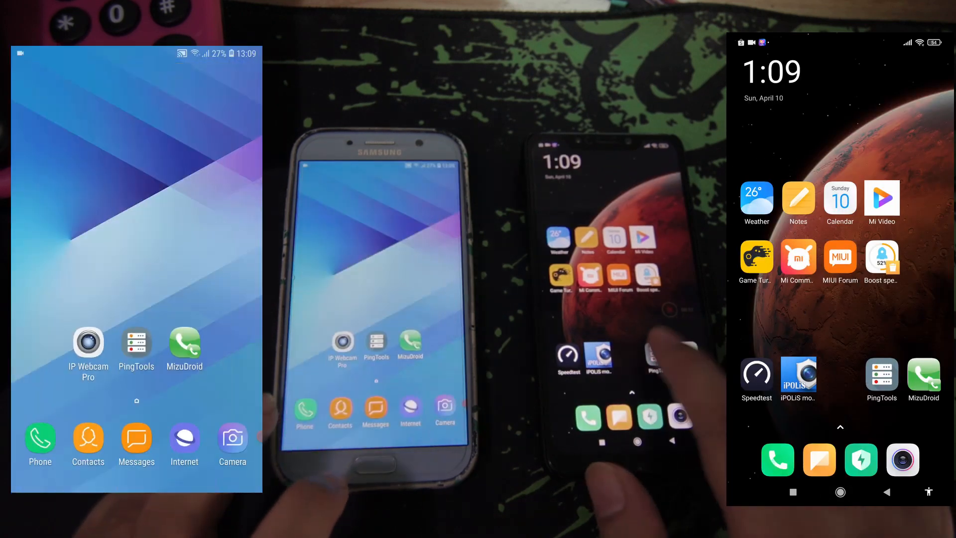
Launch PingTools from the home screen to view the network overview
left_click(882, 374)
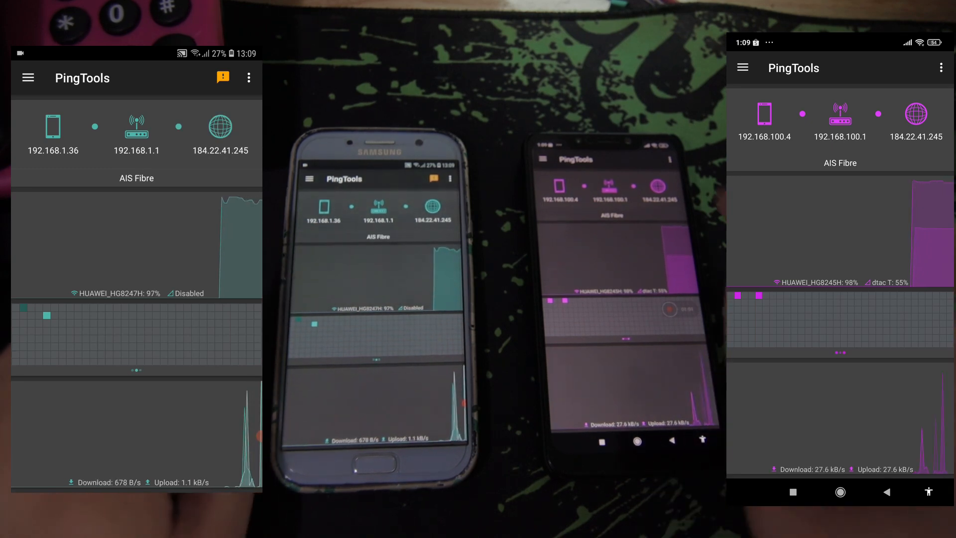
left_click(137, 125)
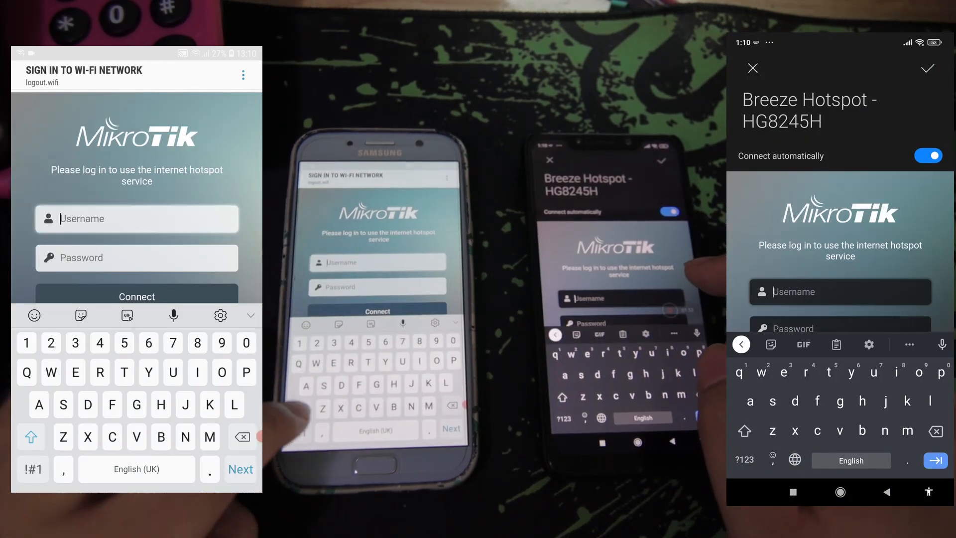
Log in to the Breeze hotspot with username aaaa and the password
type("aaa")
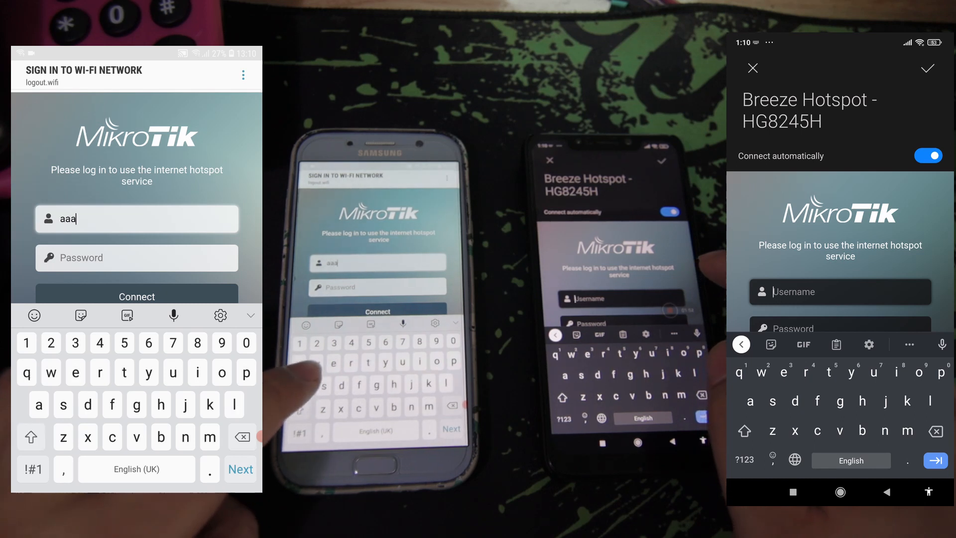
type("a")
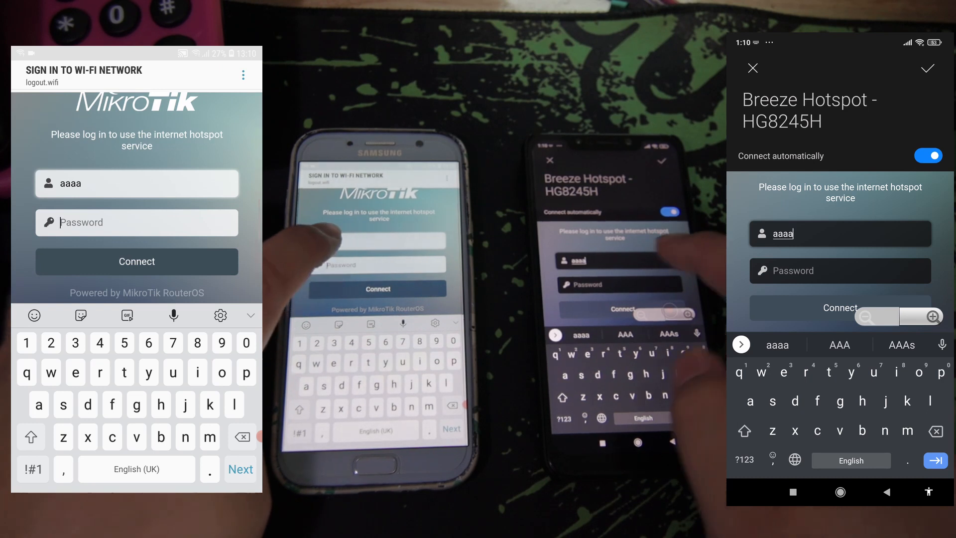
left_click(137, 222)
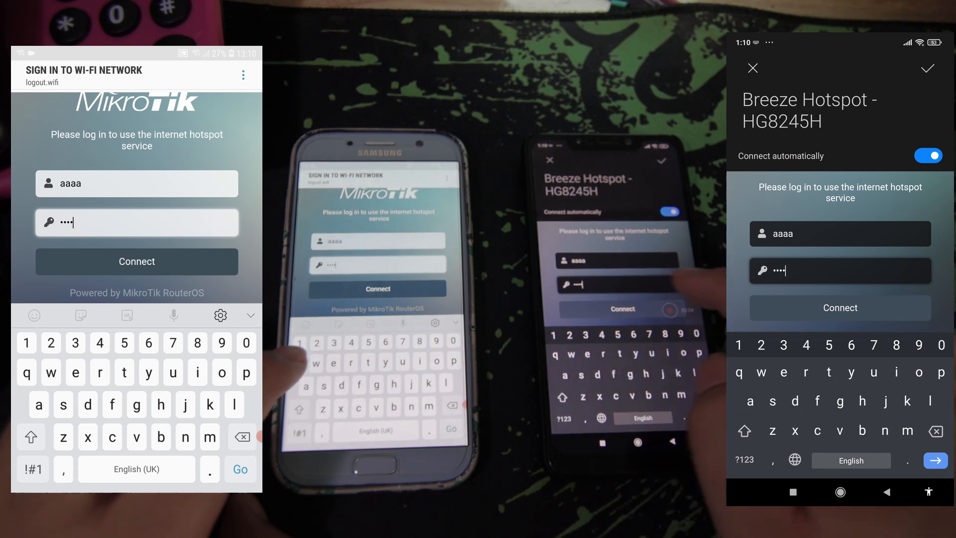
left_click(136, 261)
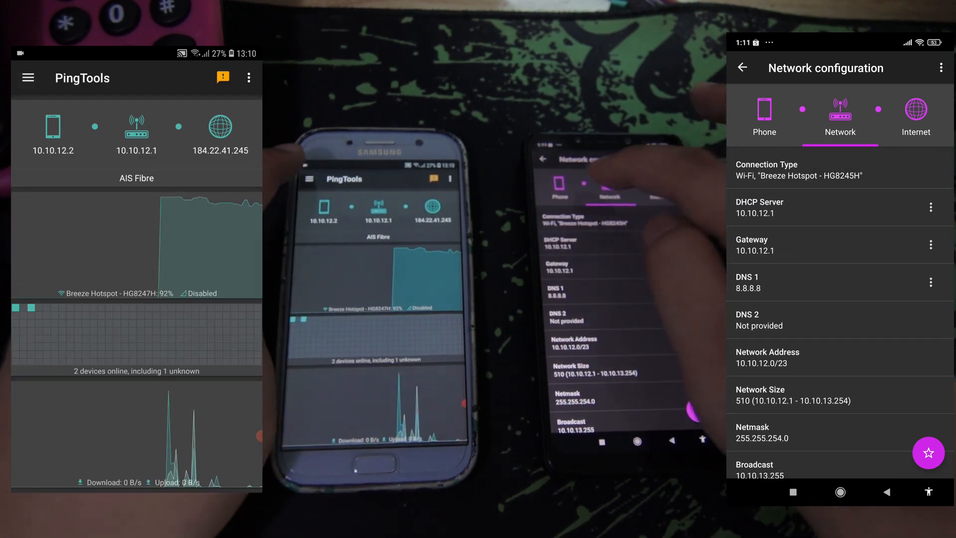
Open Network configuration showing the 10.10.12.0/23 network address
left_click(743, 68)
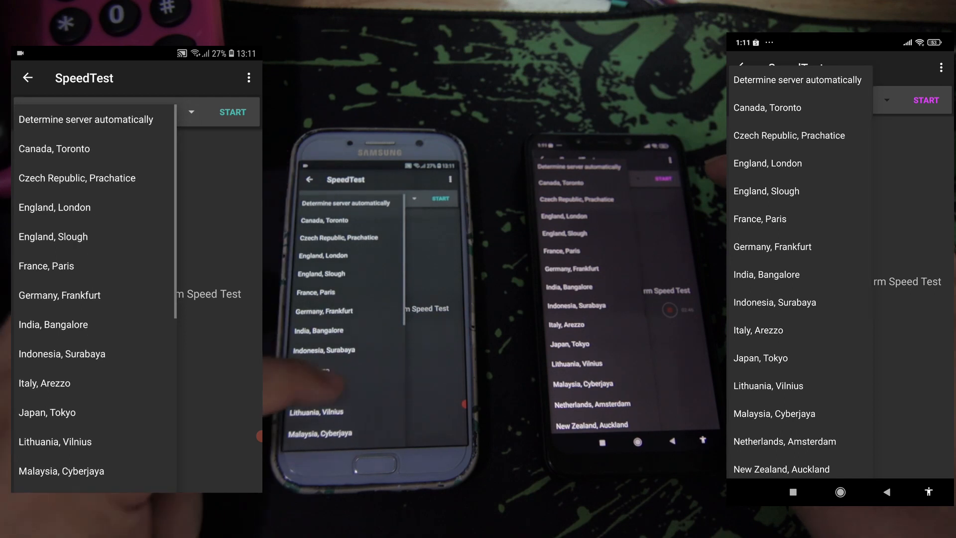
Choose the Singapore, Singapore server and start the speed test
scroll("down", 3)
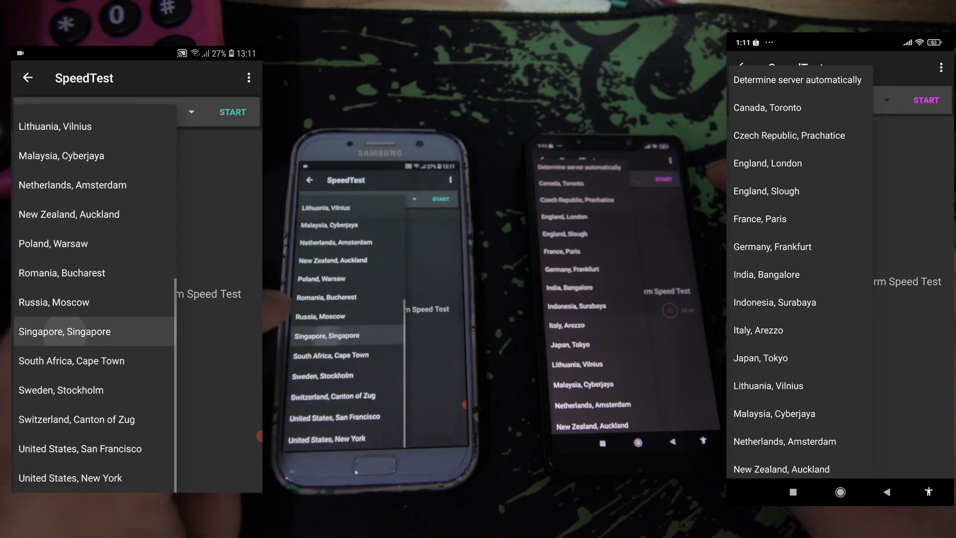
left_click(64, 331)
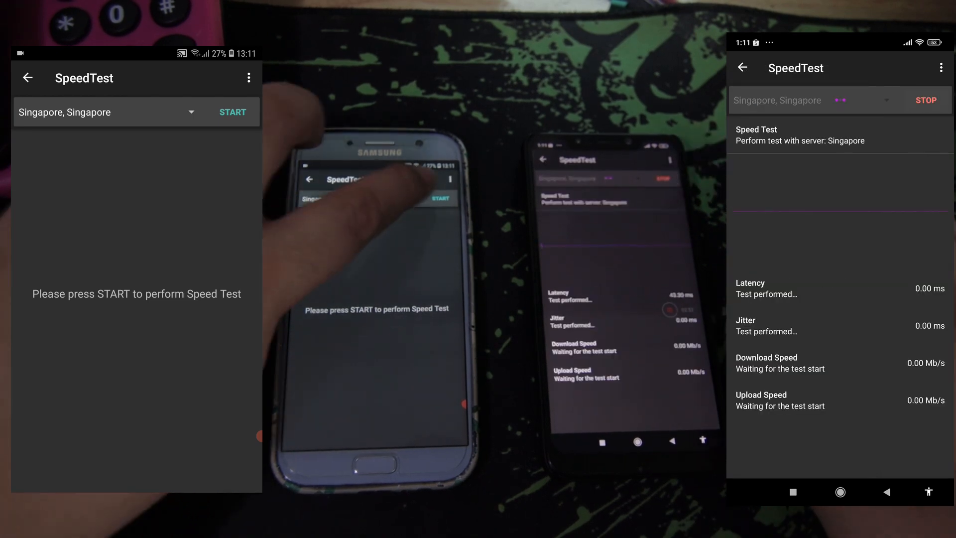
left_click(233, 111)
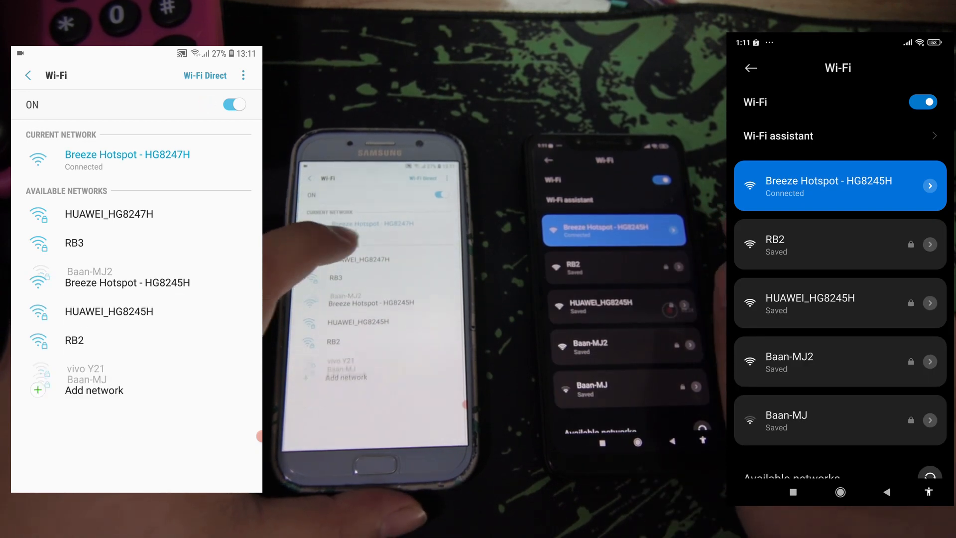
Connect to the HUAWEI home Wi-Fi network in Wi-Fi settings
left_click(109, 214)
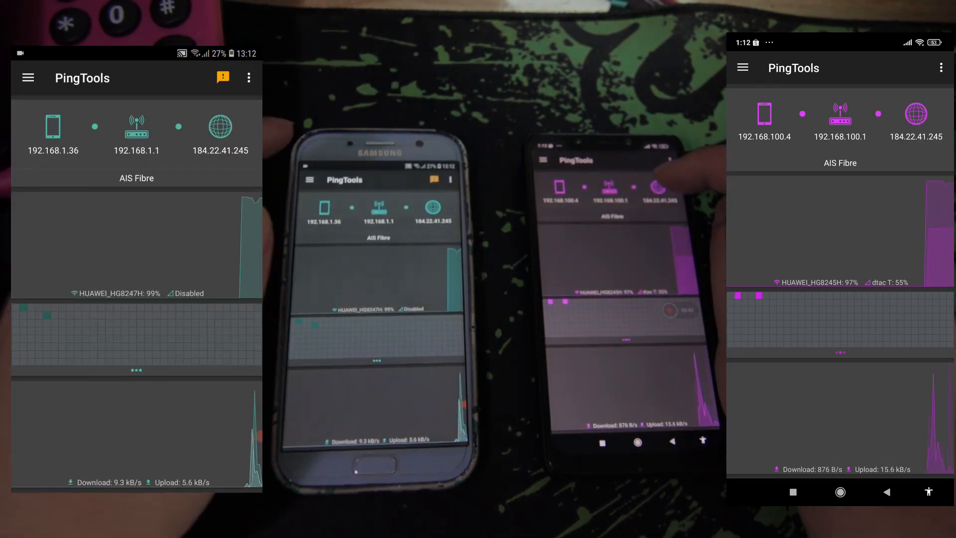
Check the 192.168.1.0/24 and 192.168.100.0/24 networks in Network configuration, then go back
left_click(840, 115)
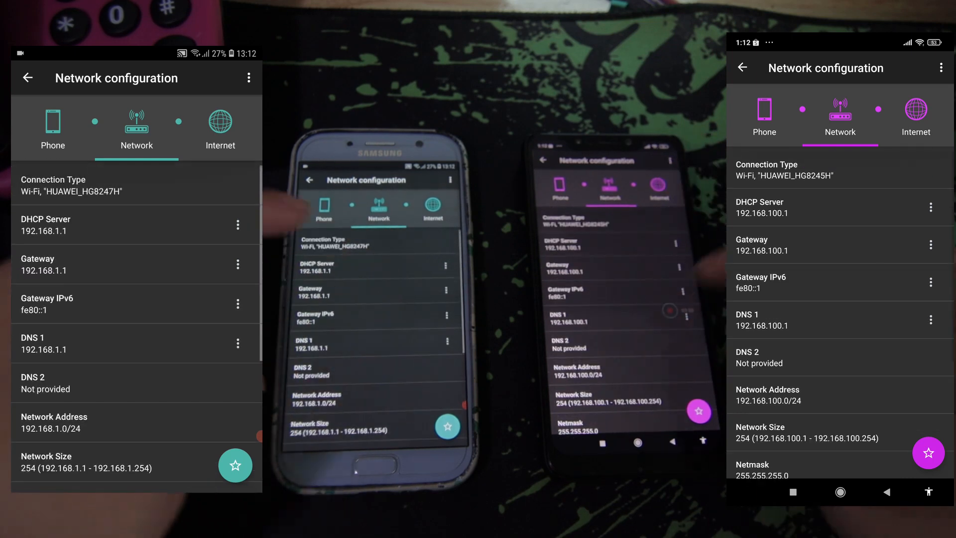
left_click(27, 77)
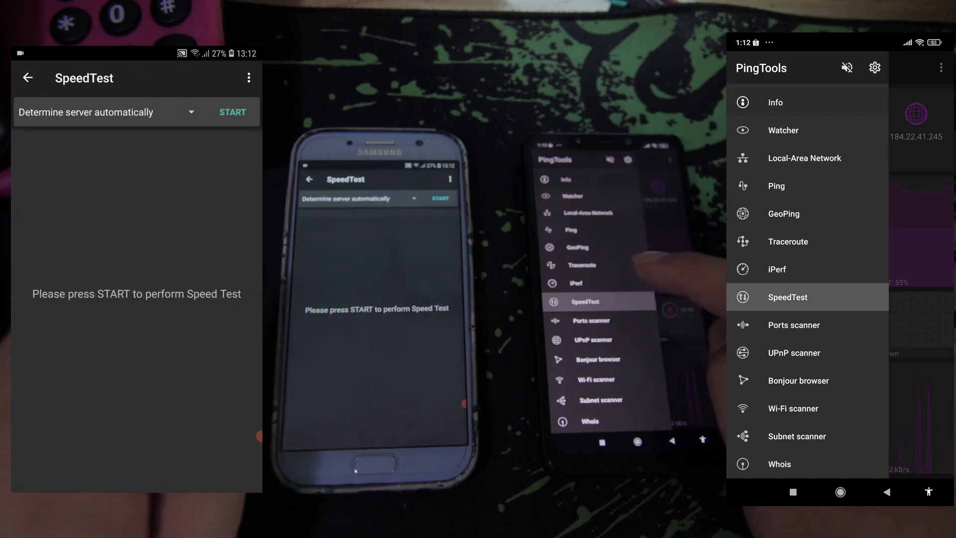
Open SpeedTest and run the Singapore test over the HUAWEI home network
left_click(191, 112)
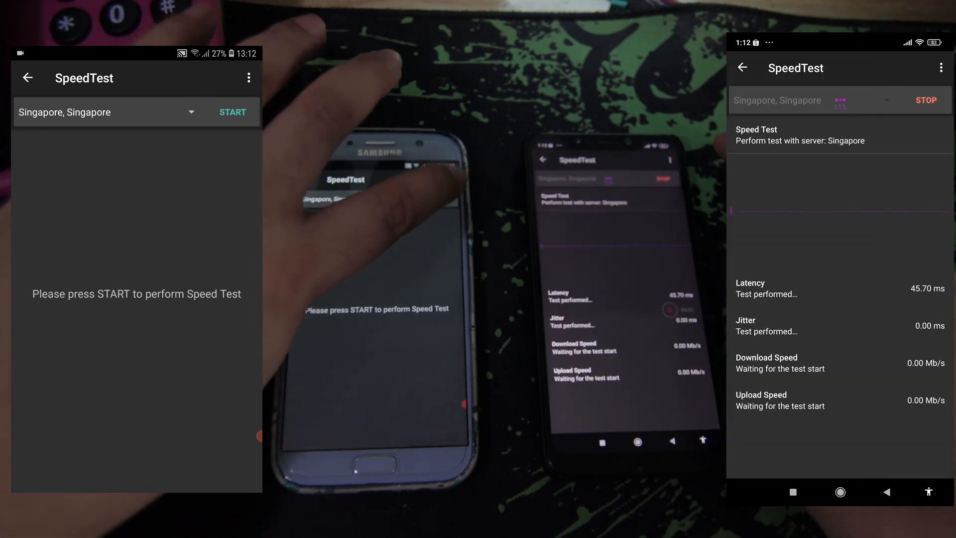
left_click(233, 111)
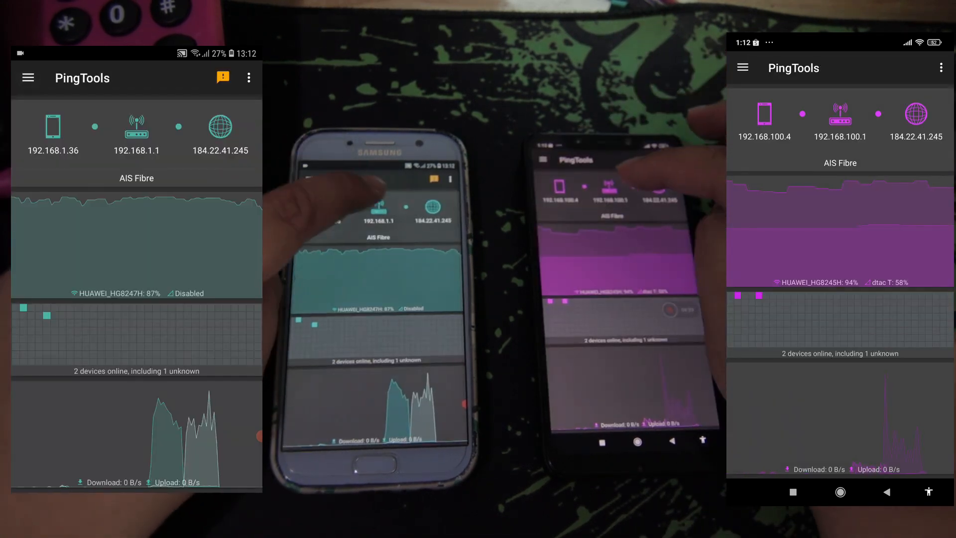
left_click(136, 122)
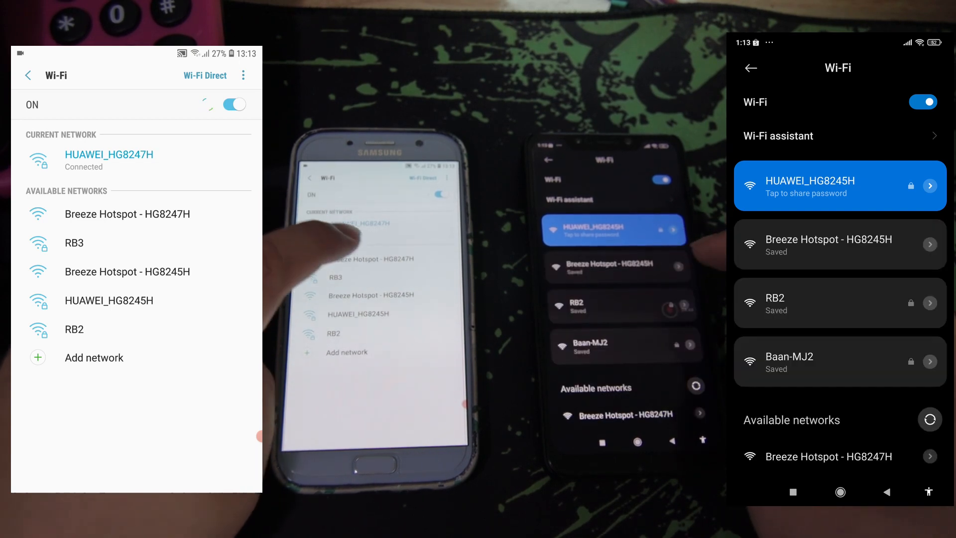
Connect to the Breeze Hotspot network in Wi-Fi settings
left_click(839, 245)
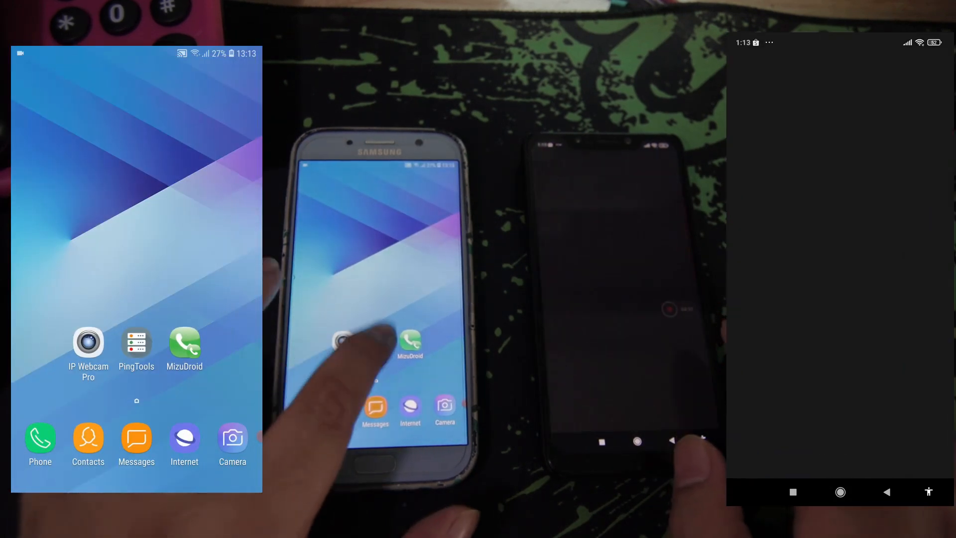
Launch PingTools and open Network configuration showing the shared 10.10.12.0/23 network
left_click(136, 342)
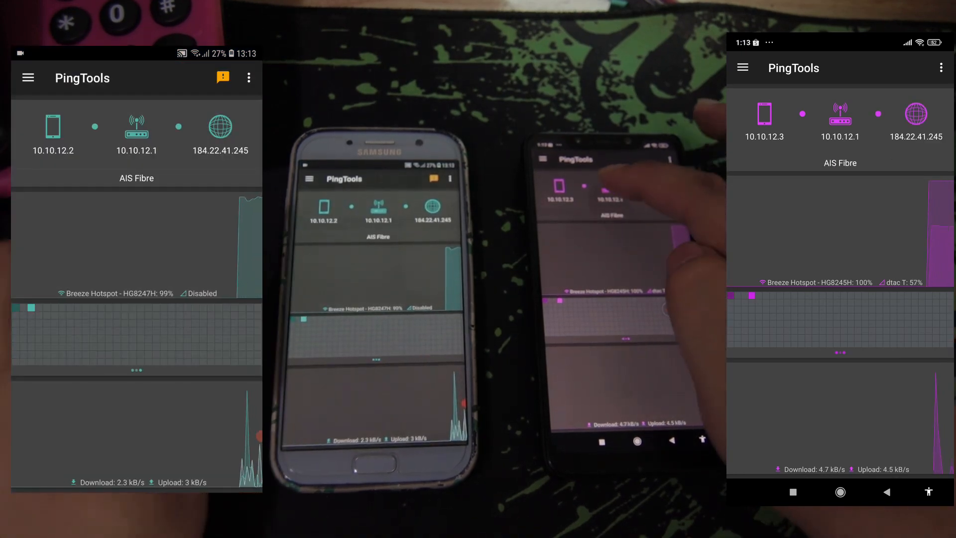
left_click(137, 125)
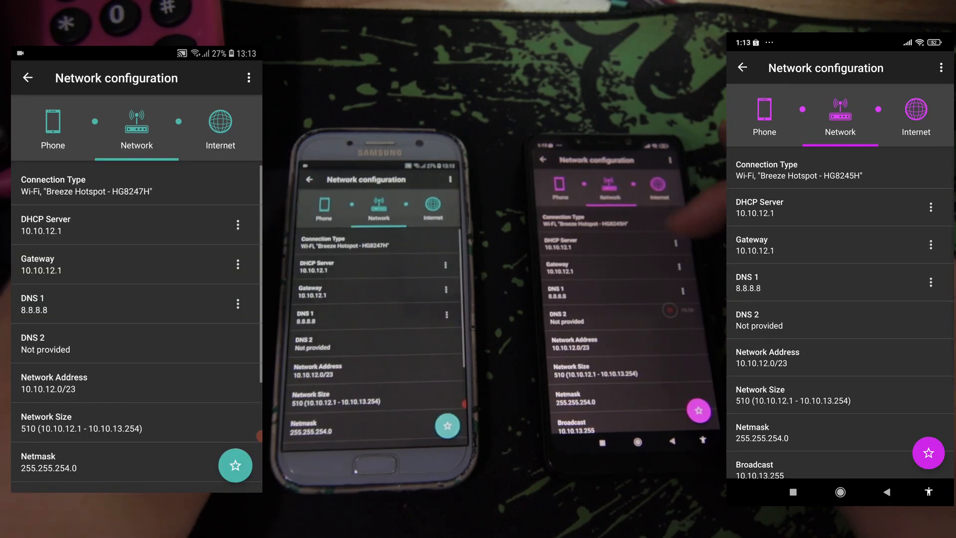